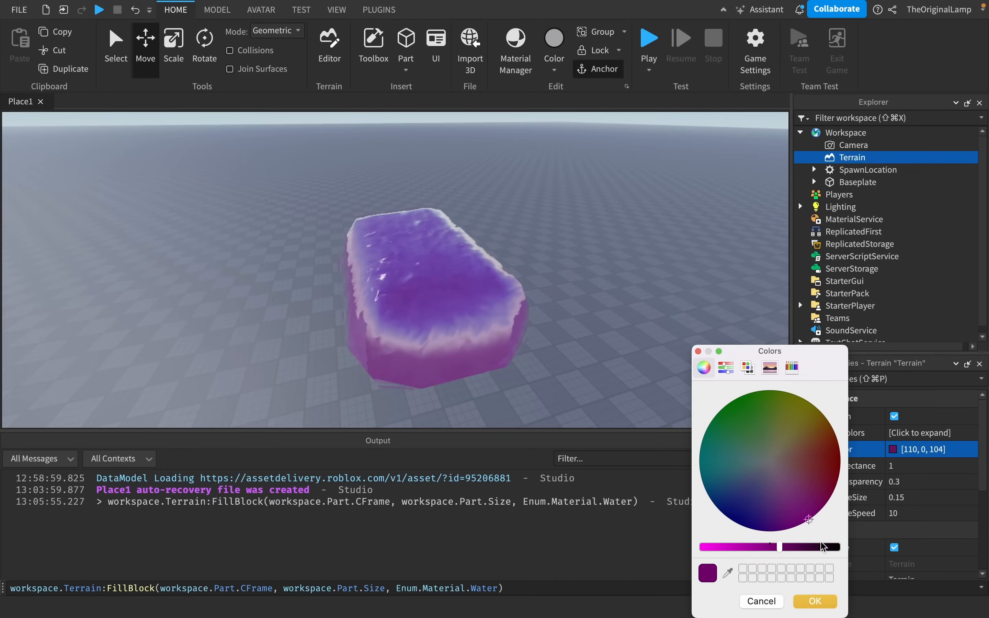
Dismiss the Colors dialog to return to a fresh place with only Baseplate and SpawnLocation
left_click(759, 392)
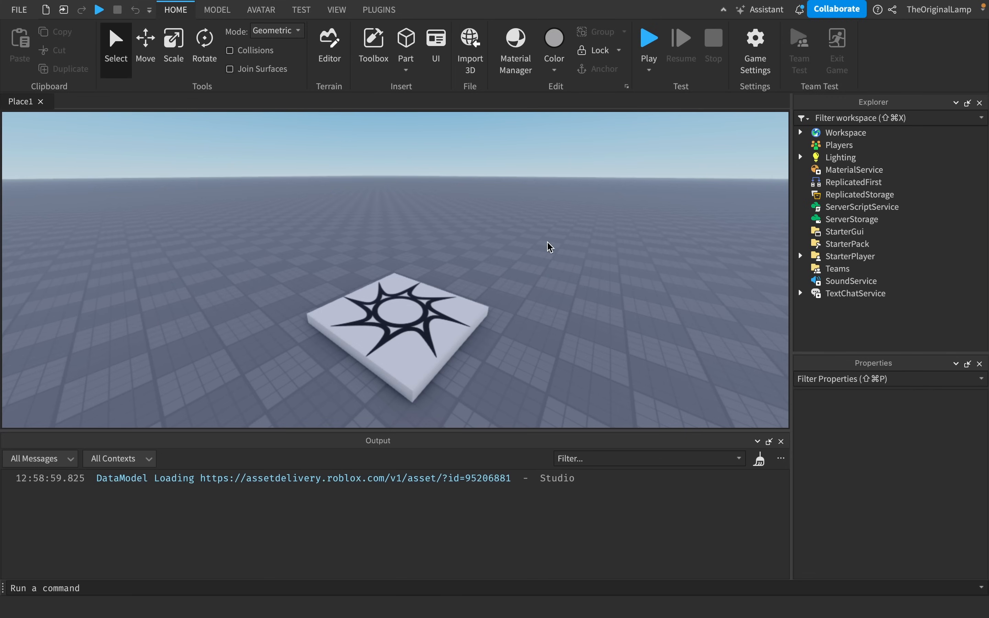
mouse_move(565, 236)
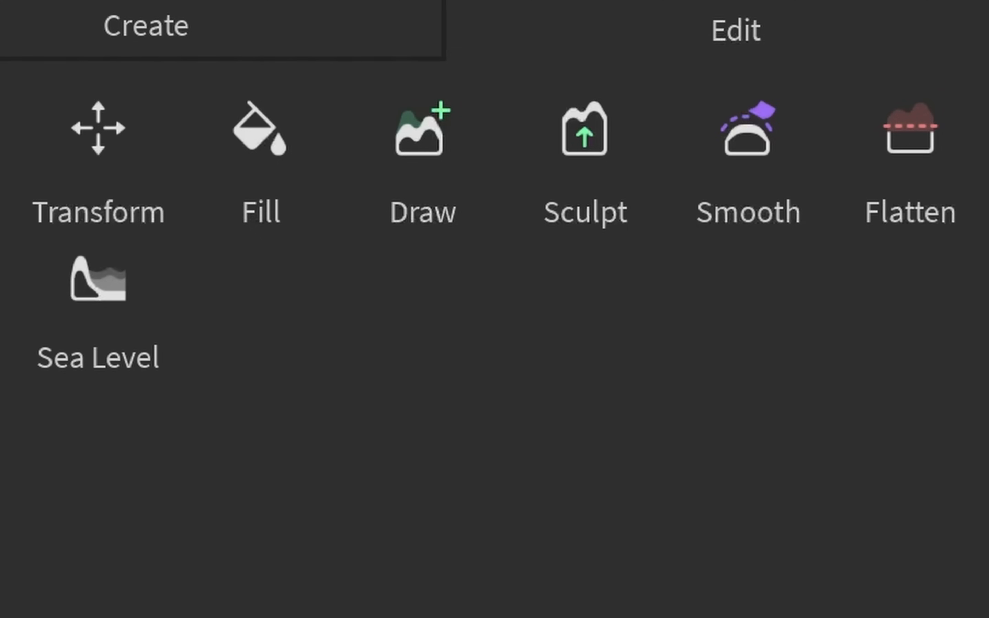
mouse_move(425, 318)
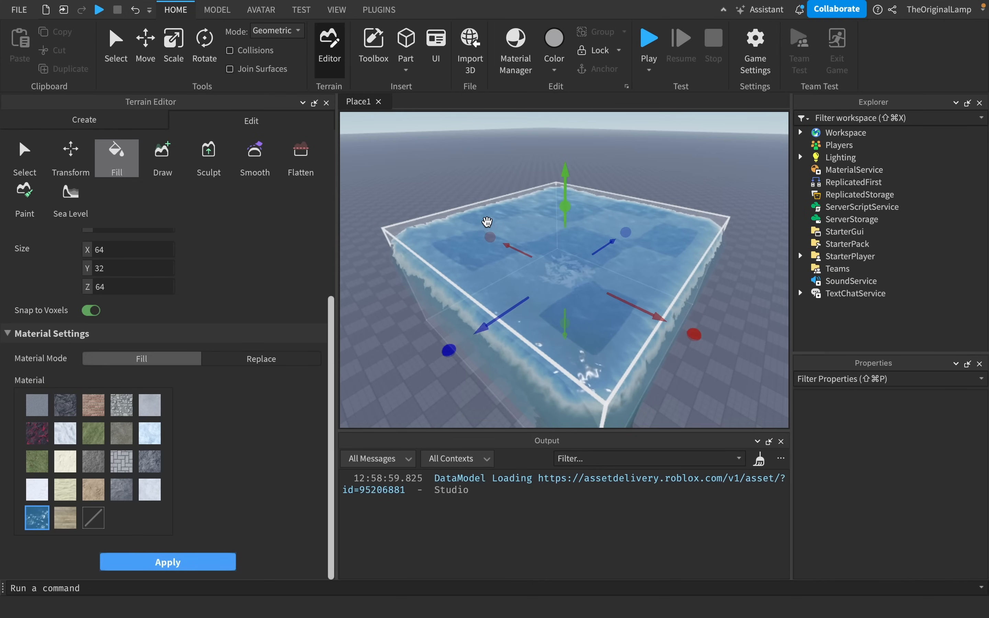
Choose the Draw tool with Water material in the Terrain Editor's Edit tab
left_click(162, 156)
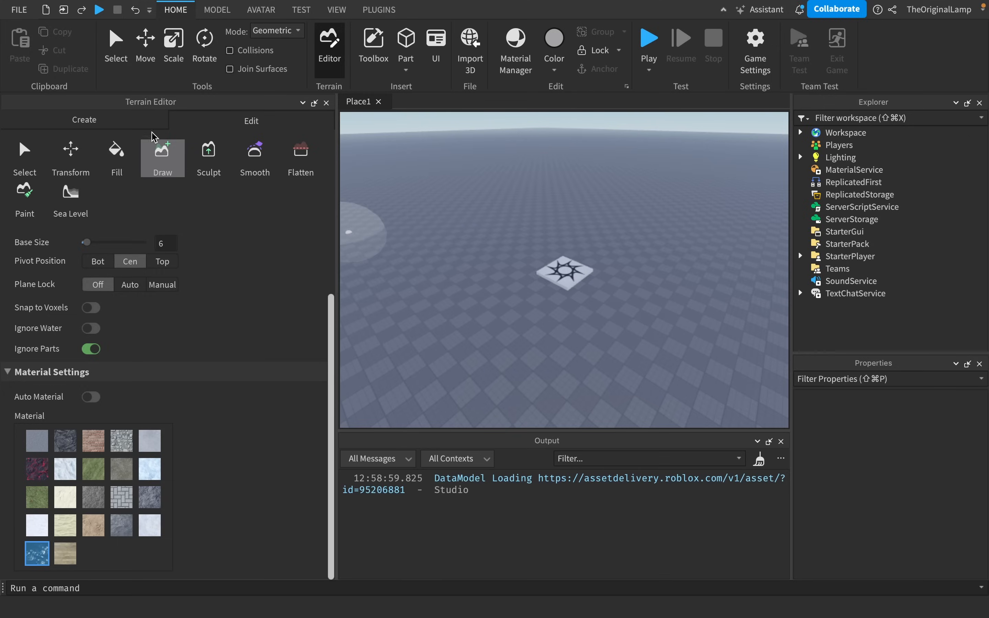
Generate terrain with Water and Plains biomes, excluding Mountains, then close the editor
left_click(83, 120)
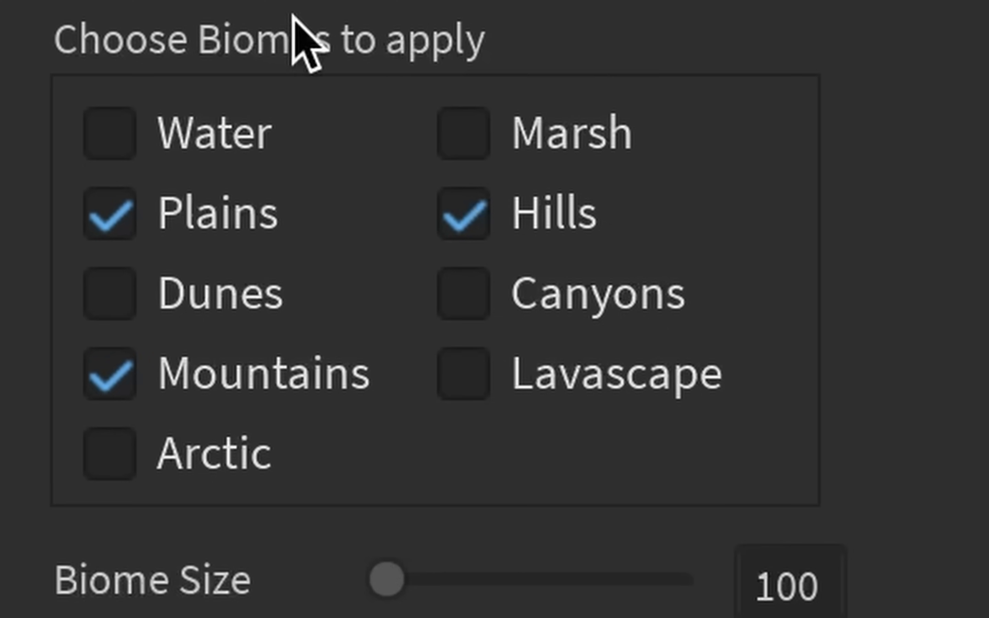
left_click(110, 133)
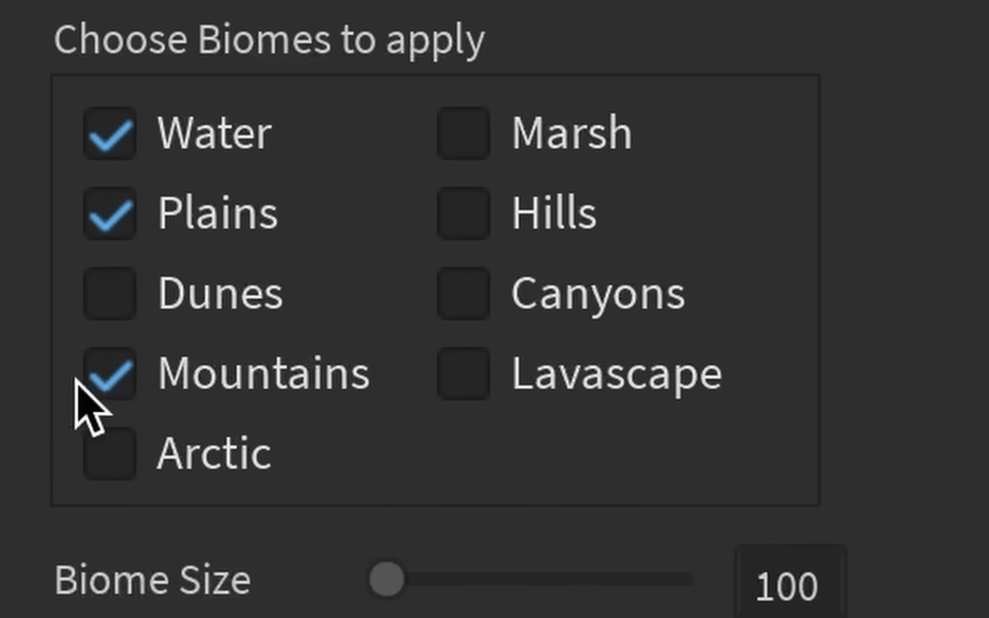
left_click(110, 373)
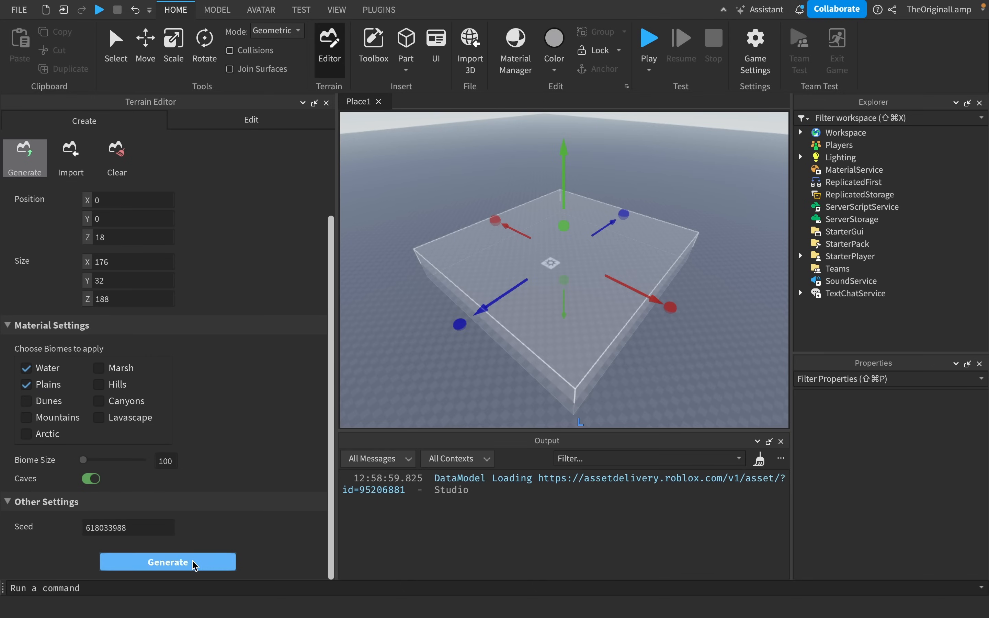
left_click(167, 561)
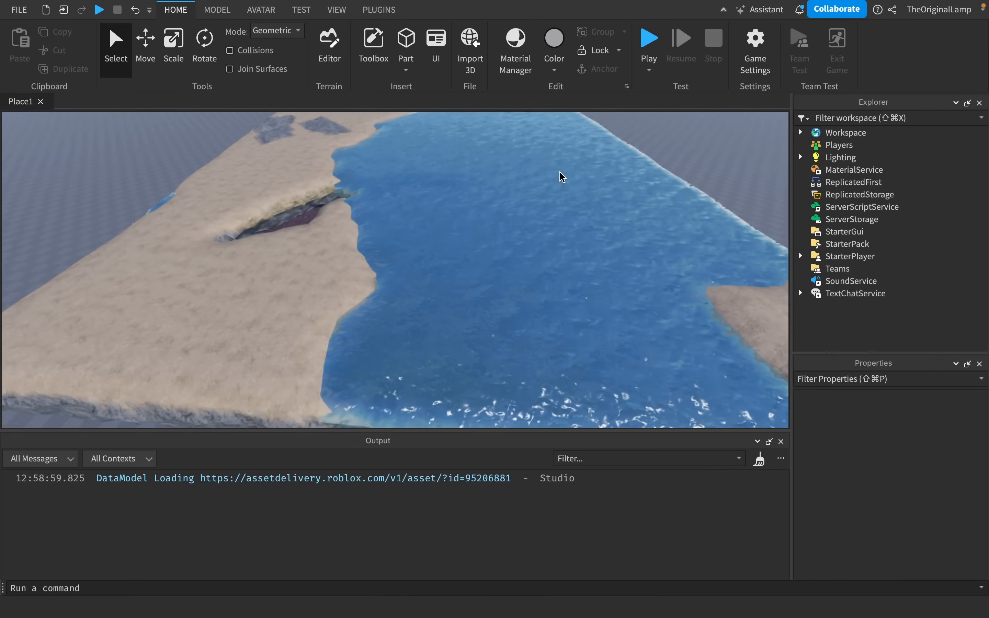
left_click(647, 46)
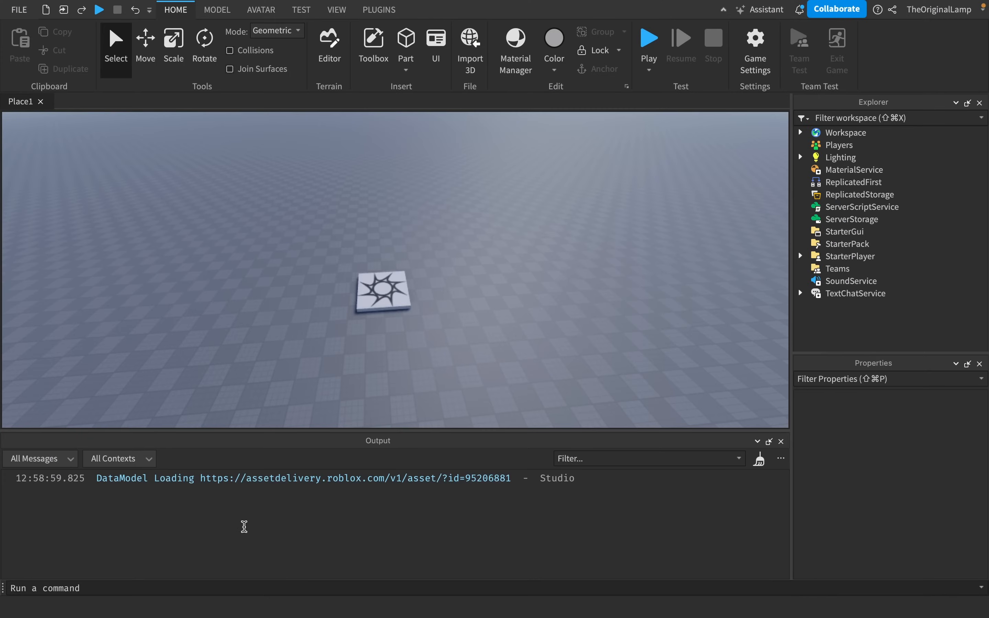
mouse_move(325, 255)
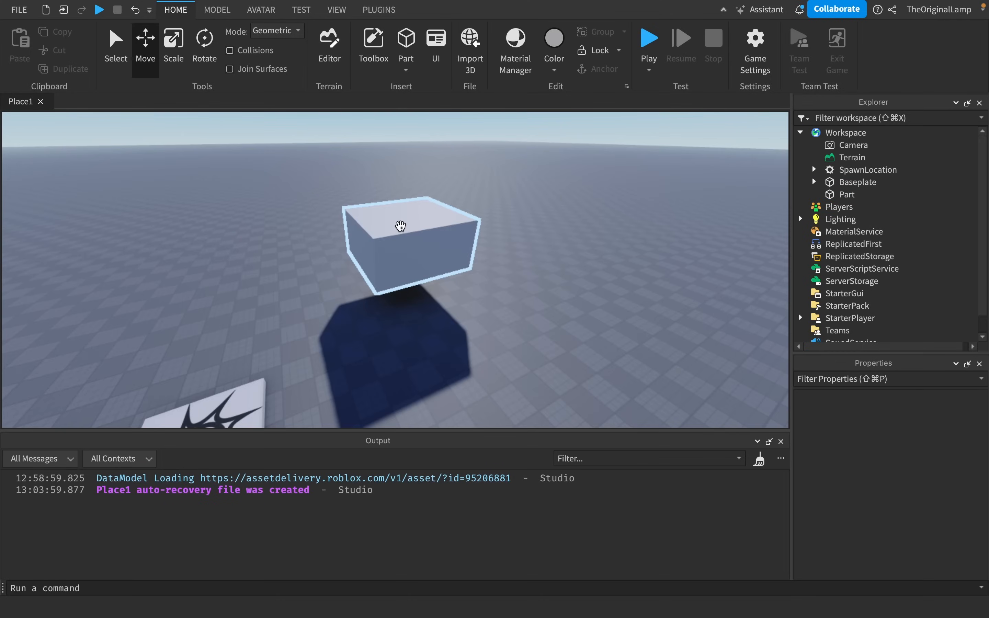
mouse_move(390, 246)
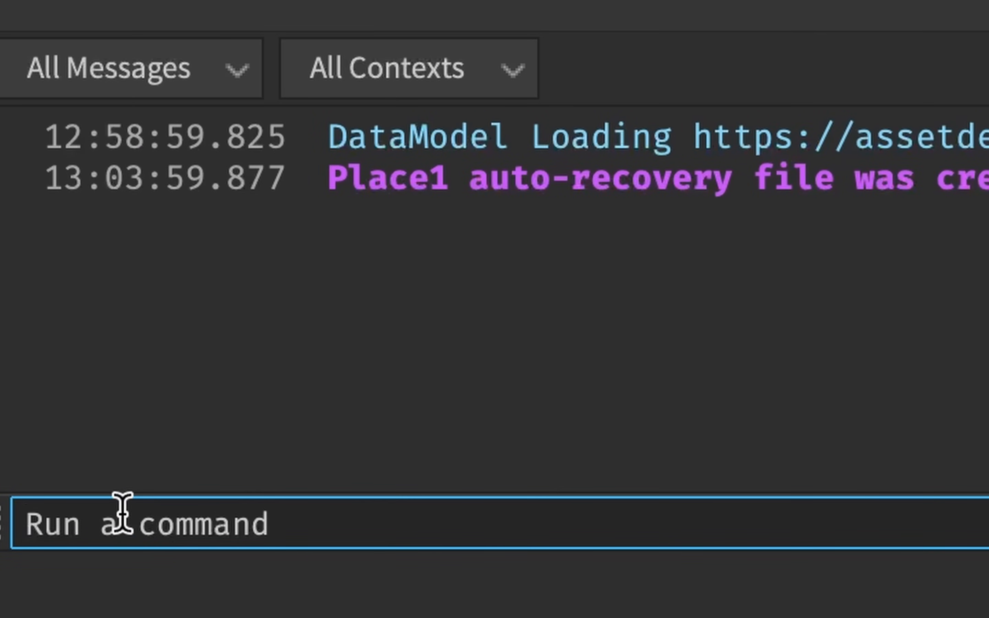
Run workspace.Terrain:FillBlock(workspace.Part.CFrame, workspace.Part.Size, Enum.Material.Water) in the command bar
type("workspace.t")
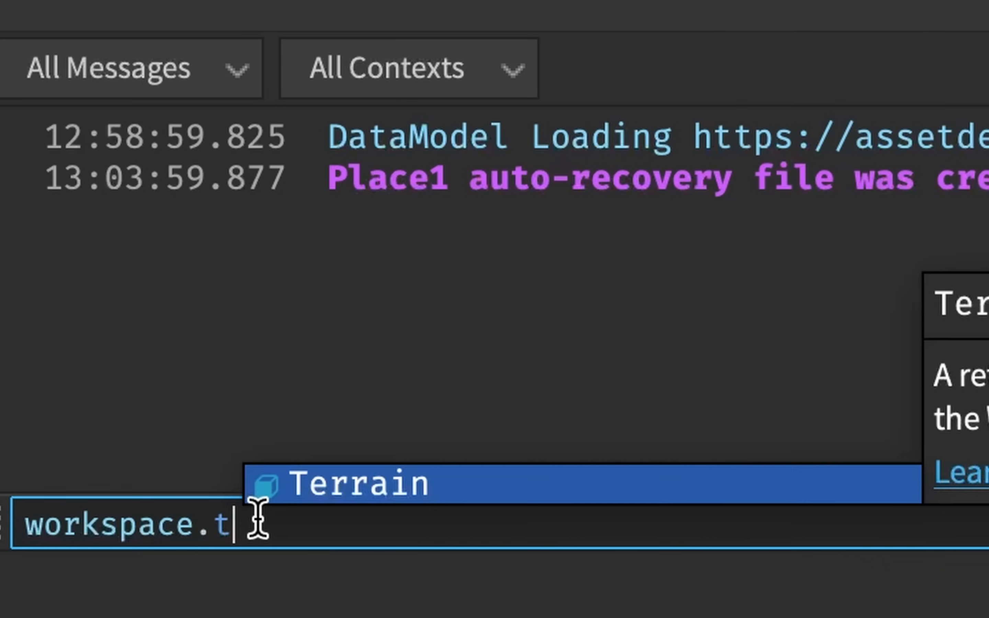
type("errain:Fill")
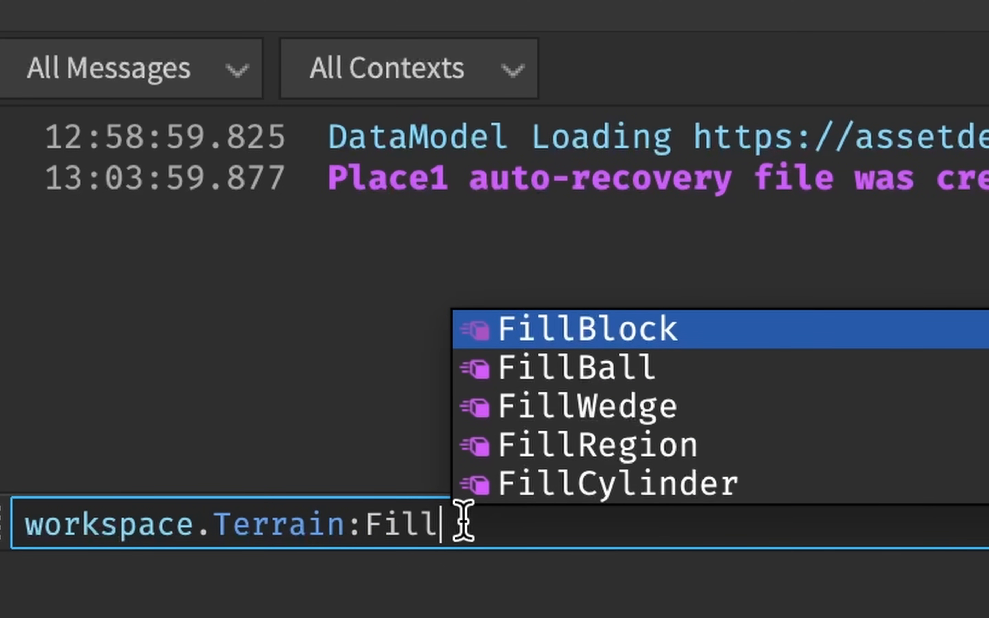
mouse_move(735, 344)
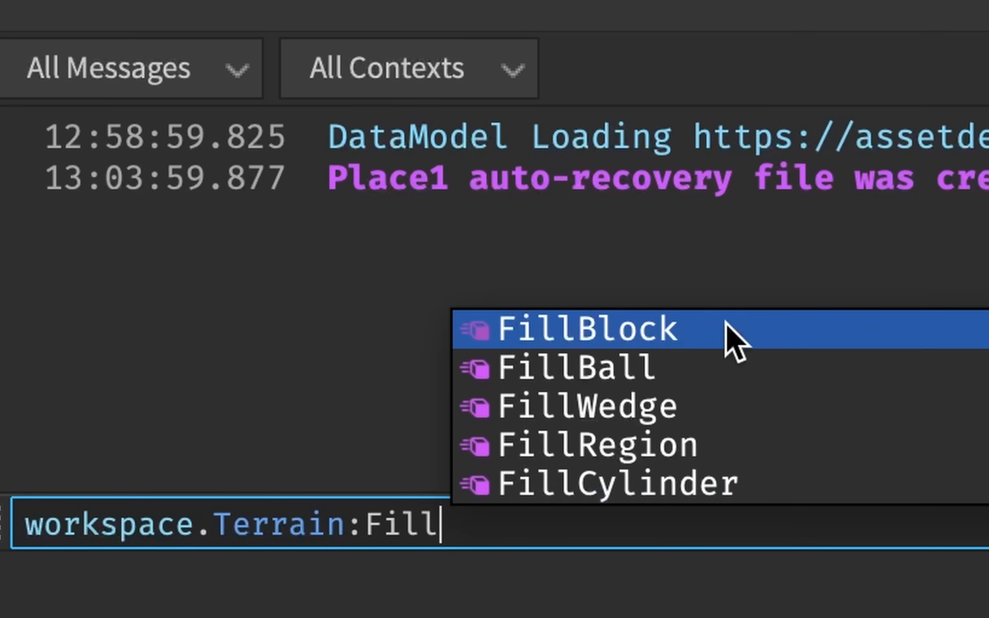
mouse_move(682, 407)
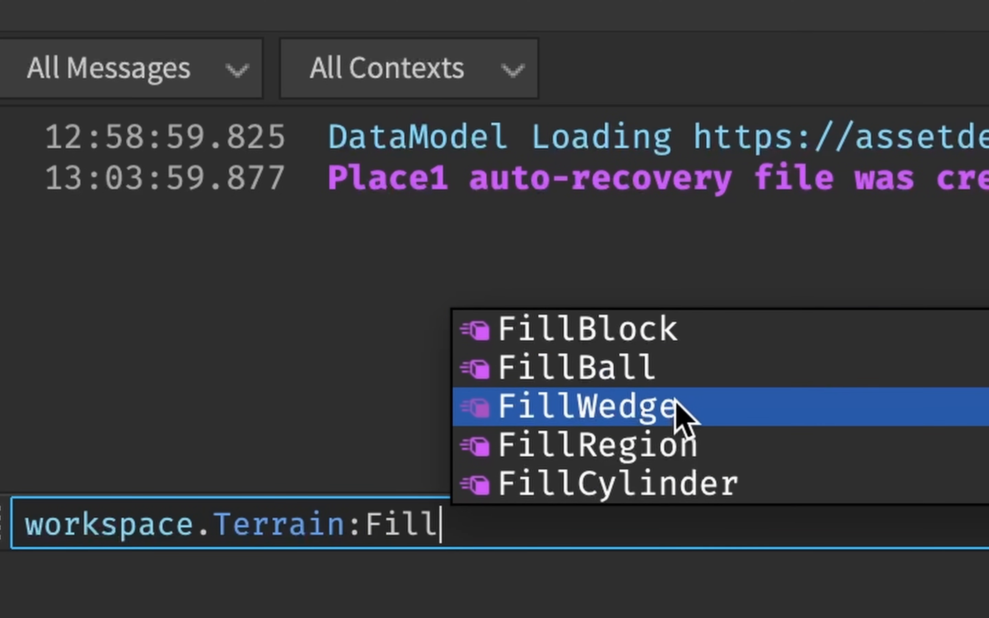
mouse_move(751, 483)
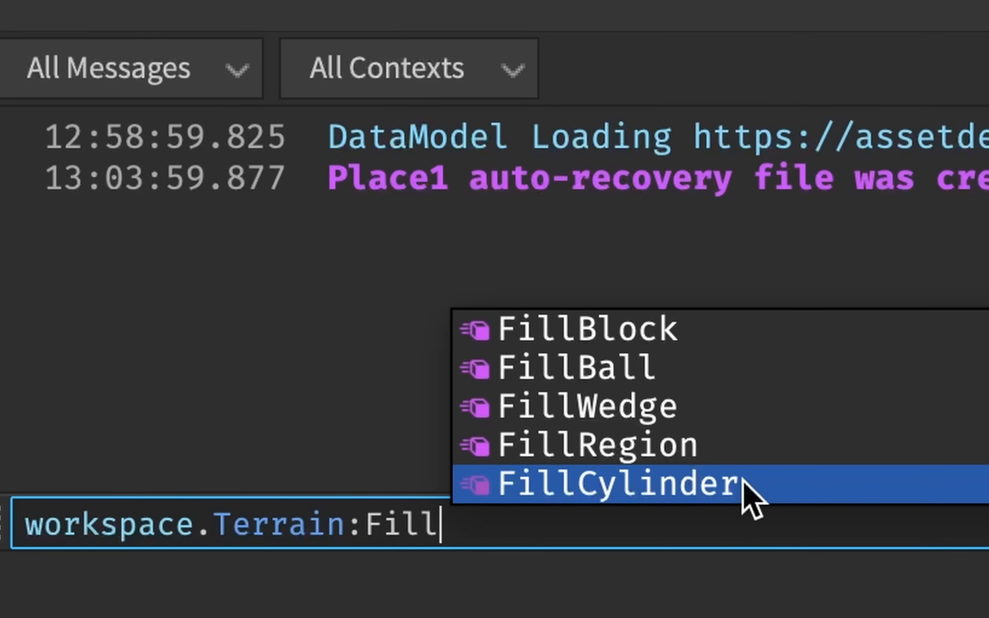
mouse_move(495, 340)
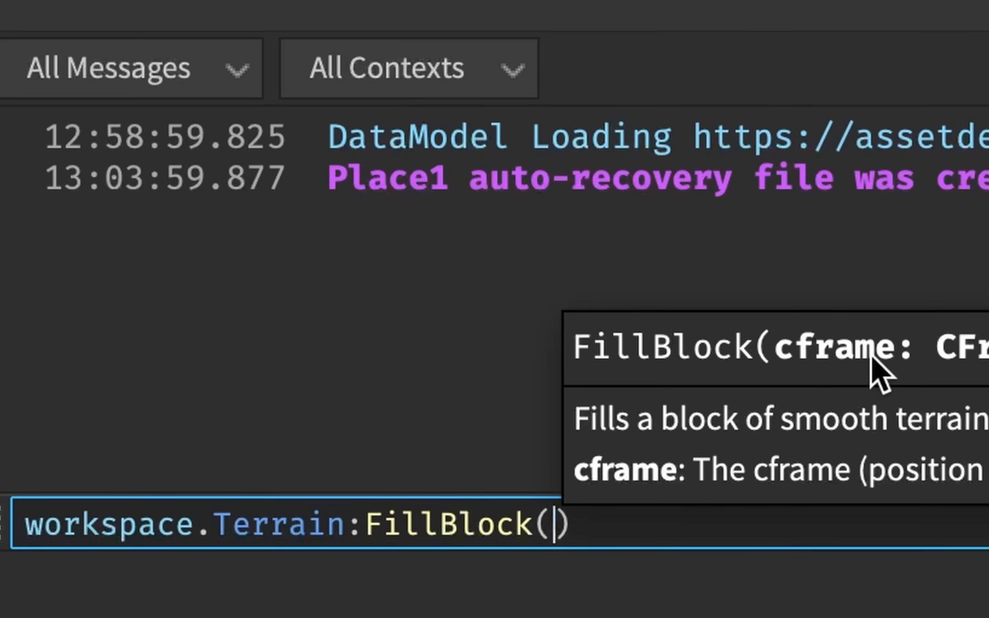
type("workspace.Part.CFrame)")
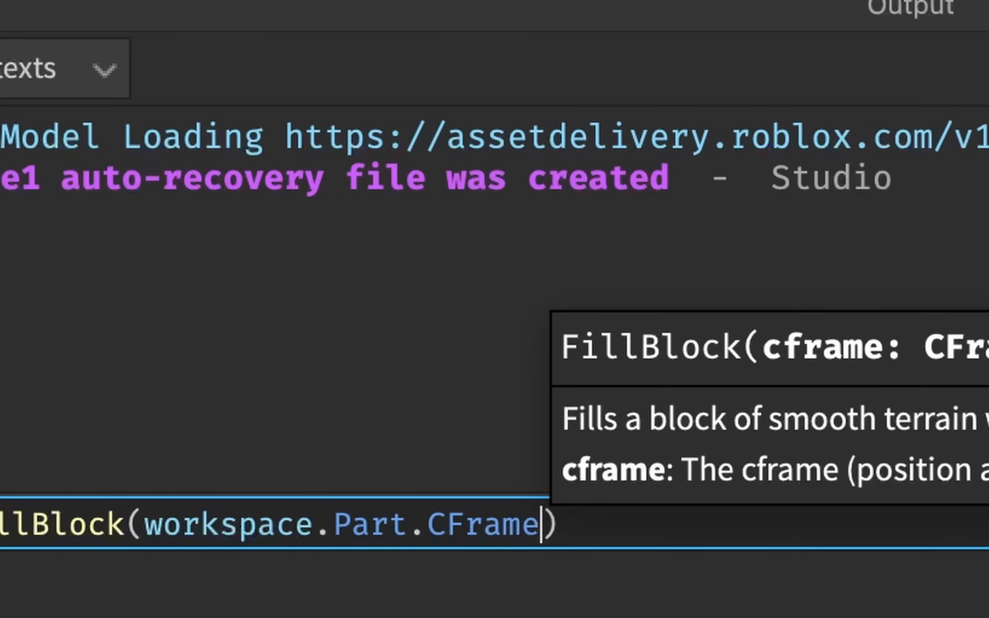
type(", workspace.pa")
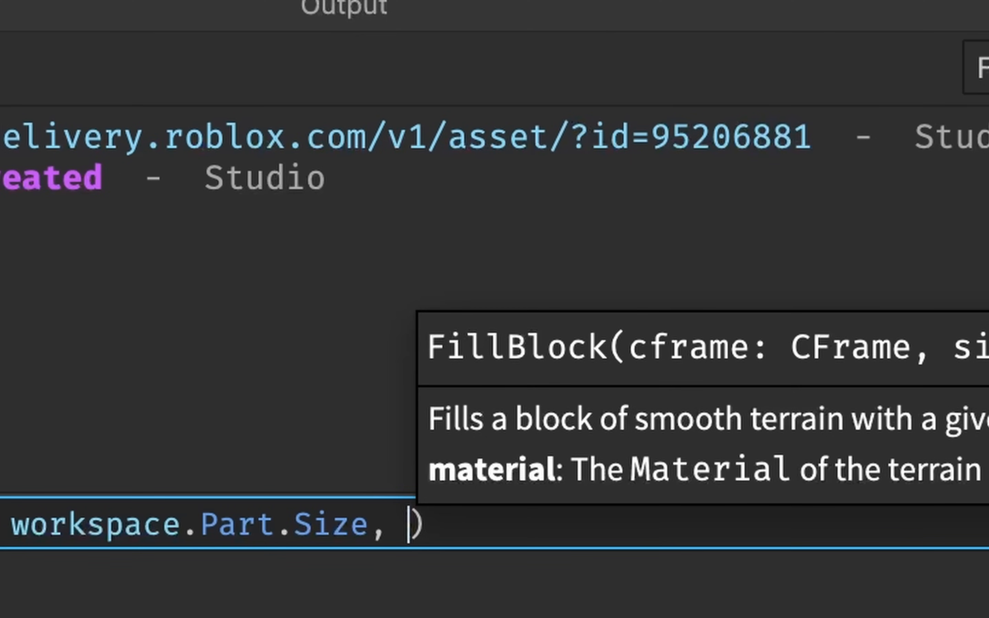
type("Enum.material.Water")
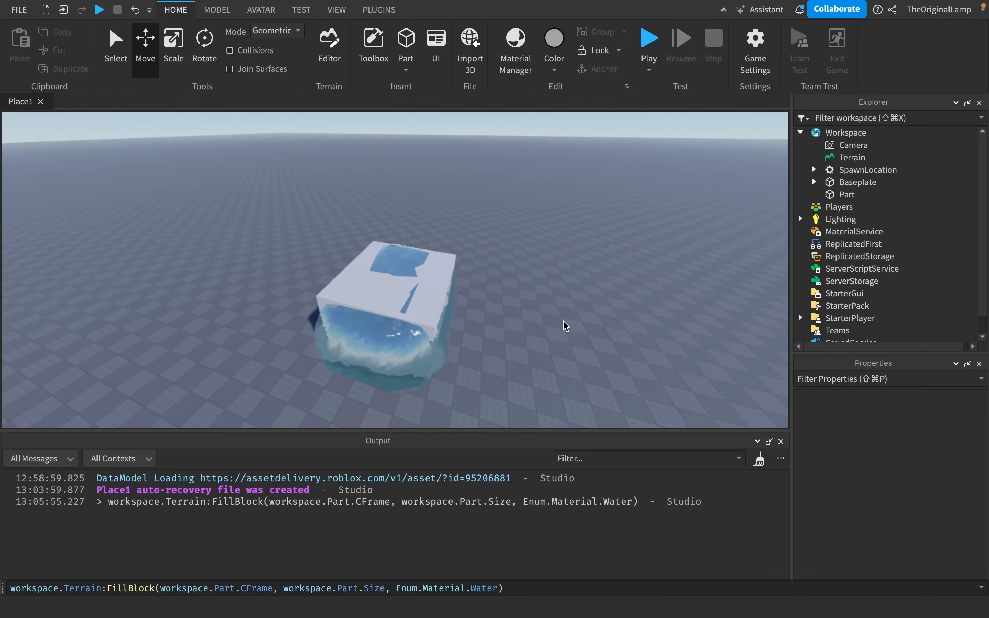
Select the Part surrounding the water so it can be deleted
left_click(390, 296)
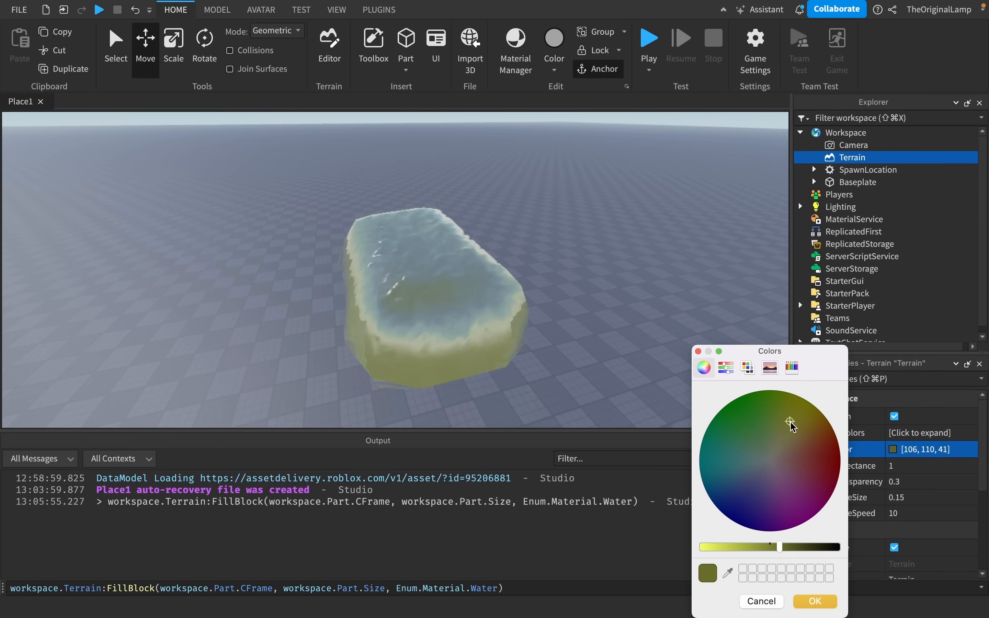
Pick dark red and further WaterColor values for the Terrain on the Colors wheel
left_click(844, 466)
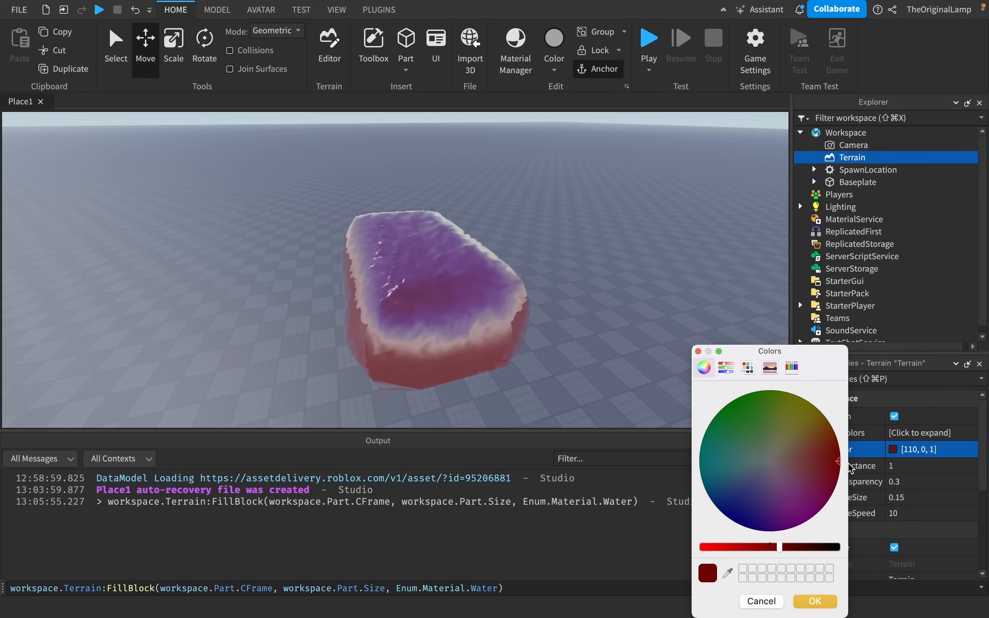
left_click(814, 600)
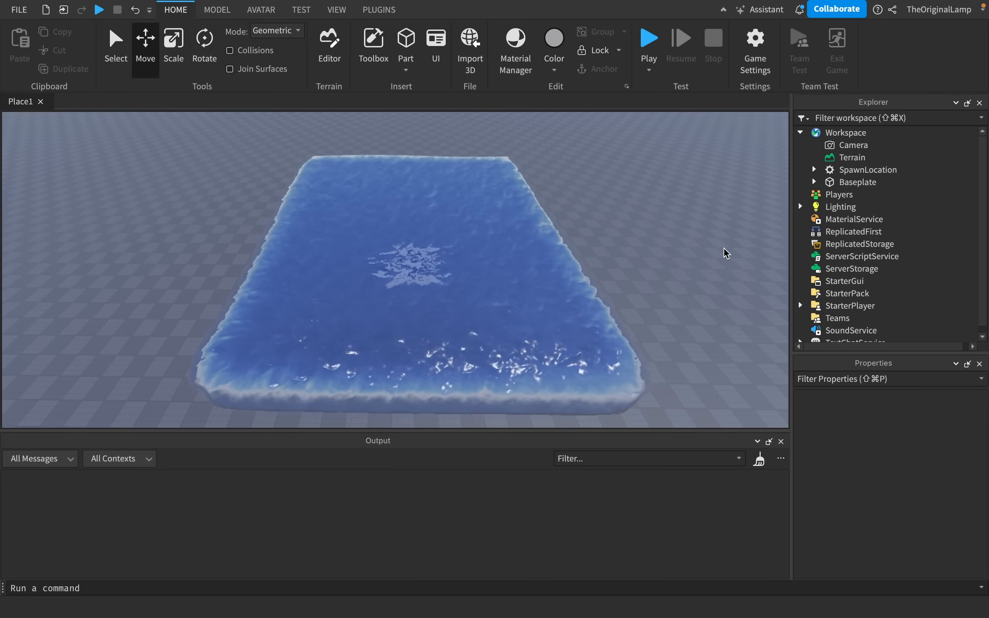
Select the grey part and set its Material property to Marble
left_click(398, 319)
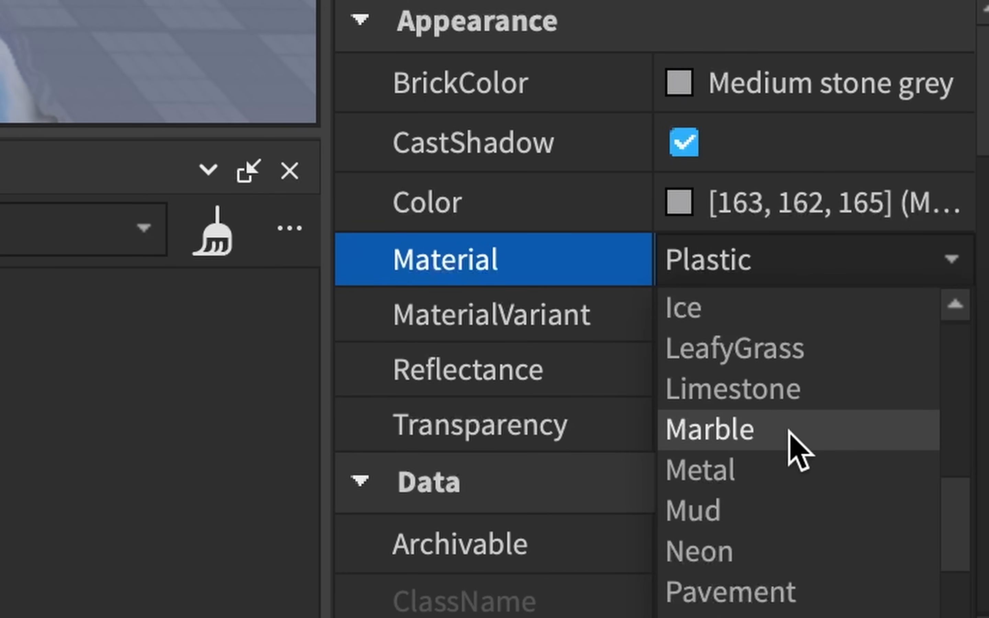
left_click(710, 429)
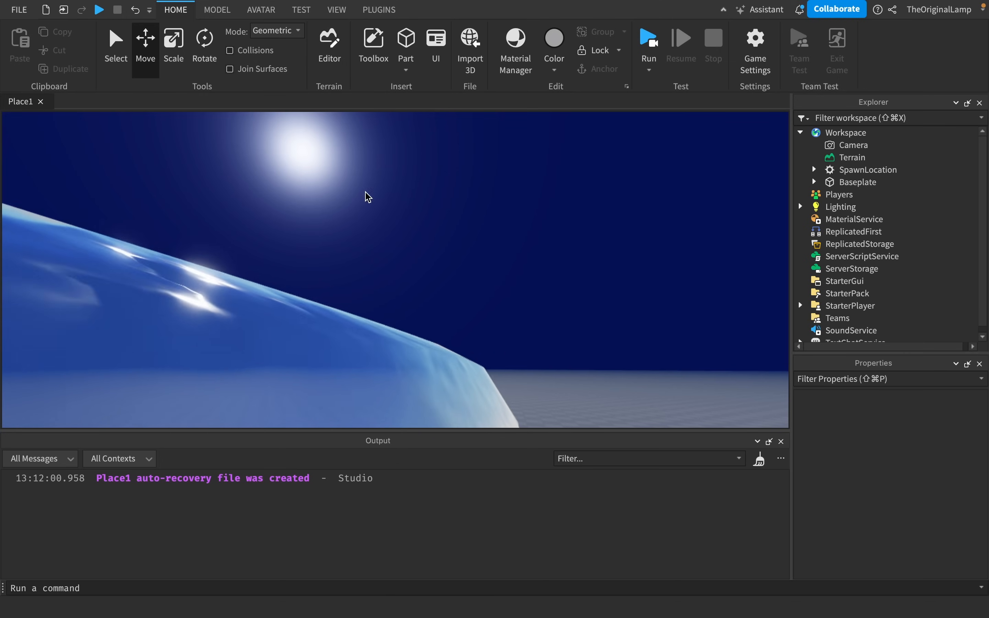
Run the place from the Home tab's Test section to try the water
left_click(648, 45)
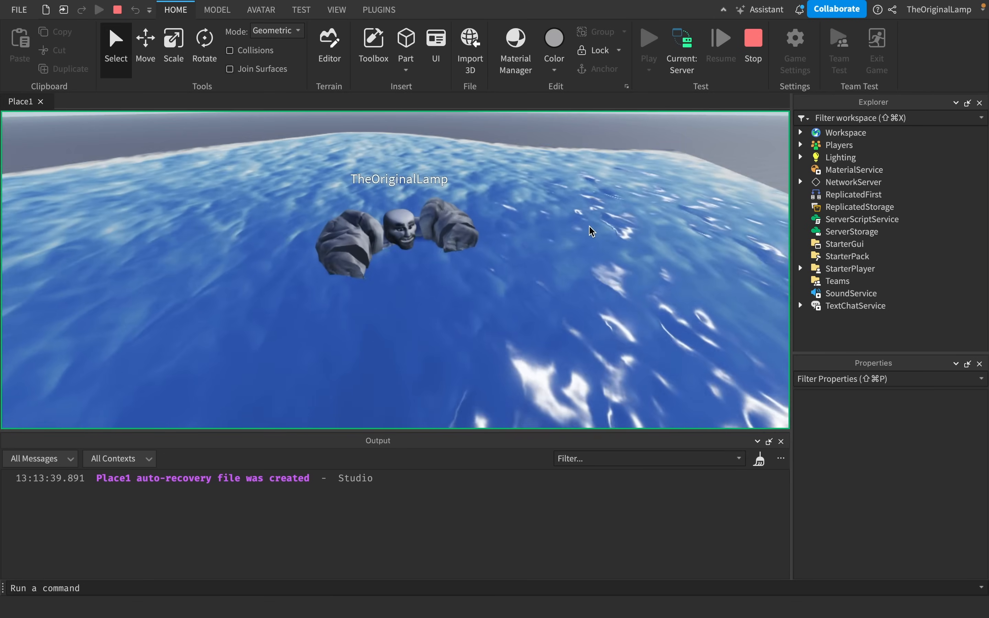
Expand the player character and pick the Realistic Chad Full Body Muscle Suit accessory to duplicate
left_click(801, 132)
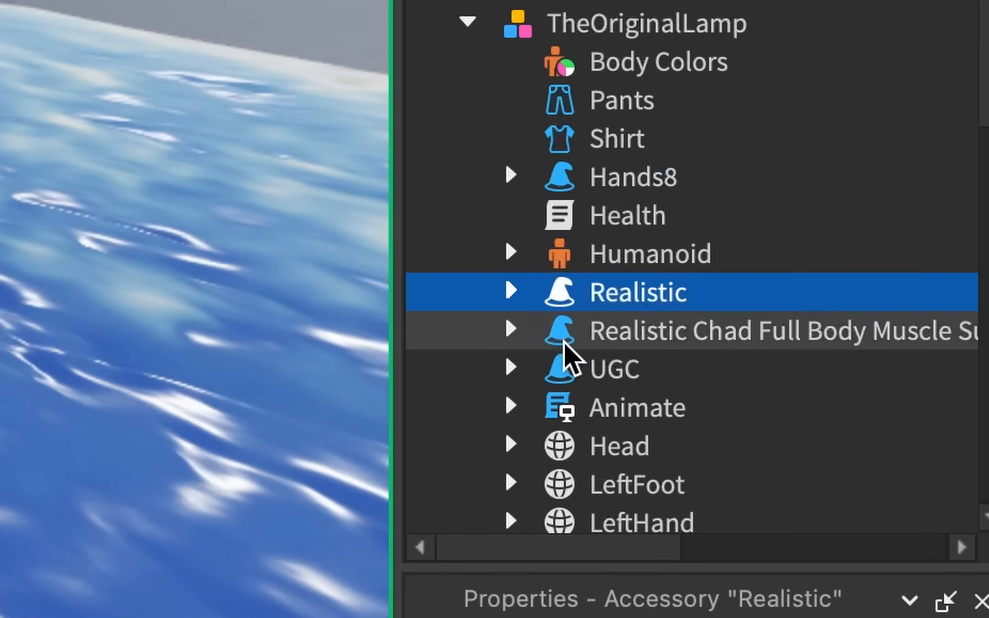
left_click(609, 368)
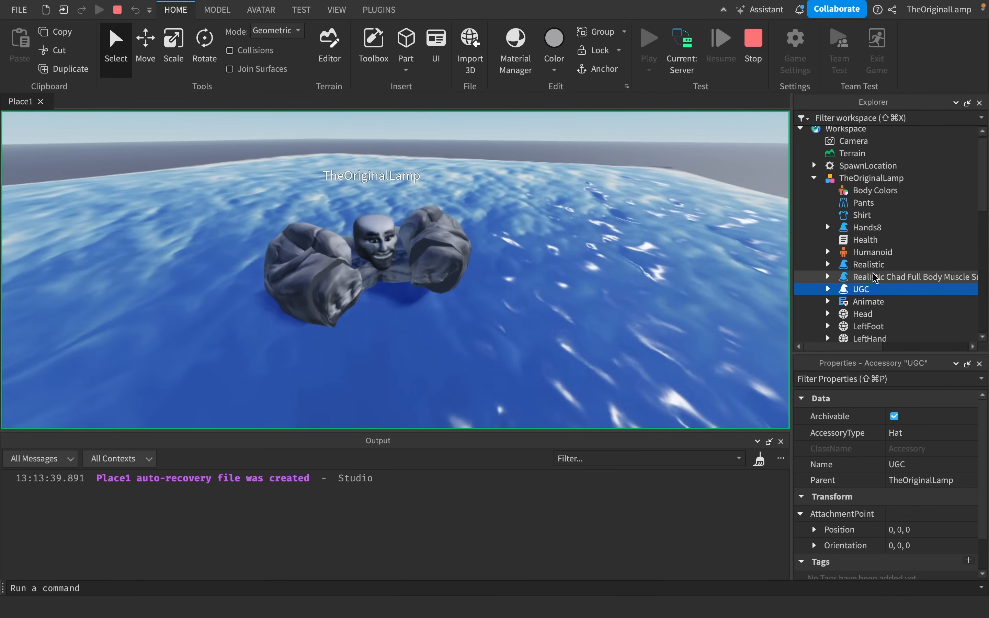
left_click(912, 289)
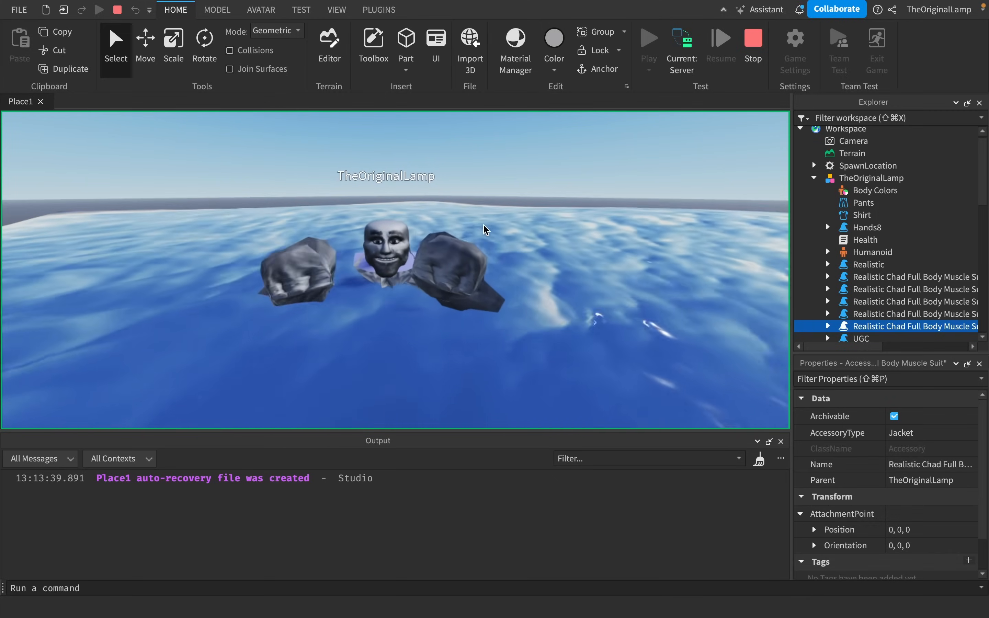
Stop the play test and select the Terrain object via workspace.Terrain
left_click(648, 44)
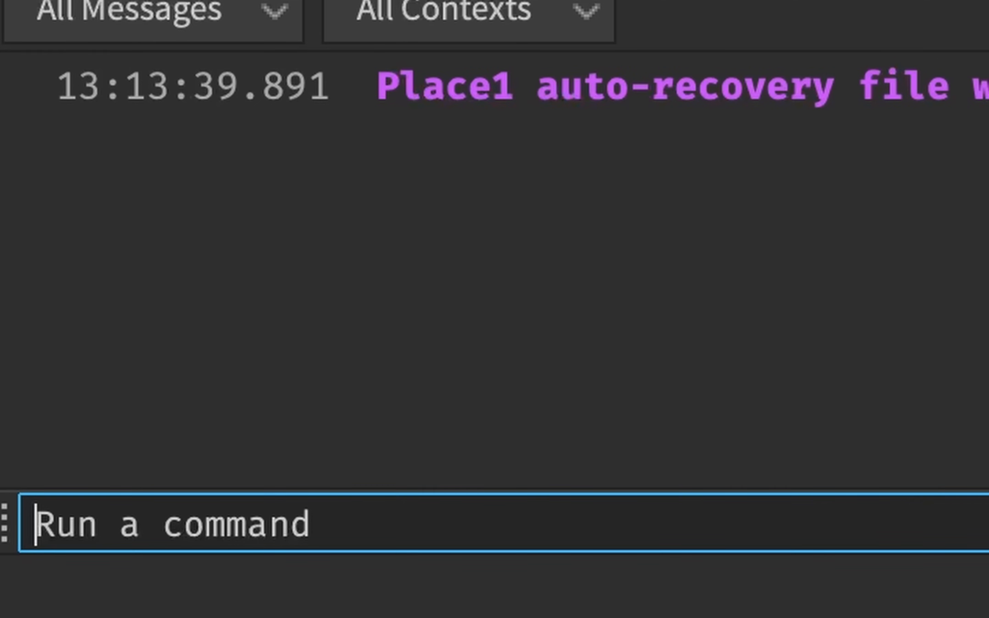
type("workspace.Terrain")
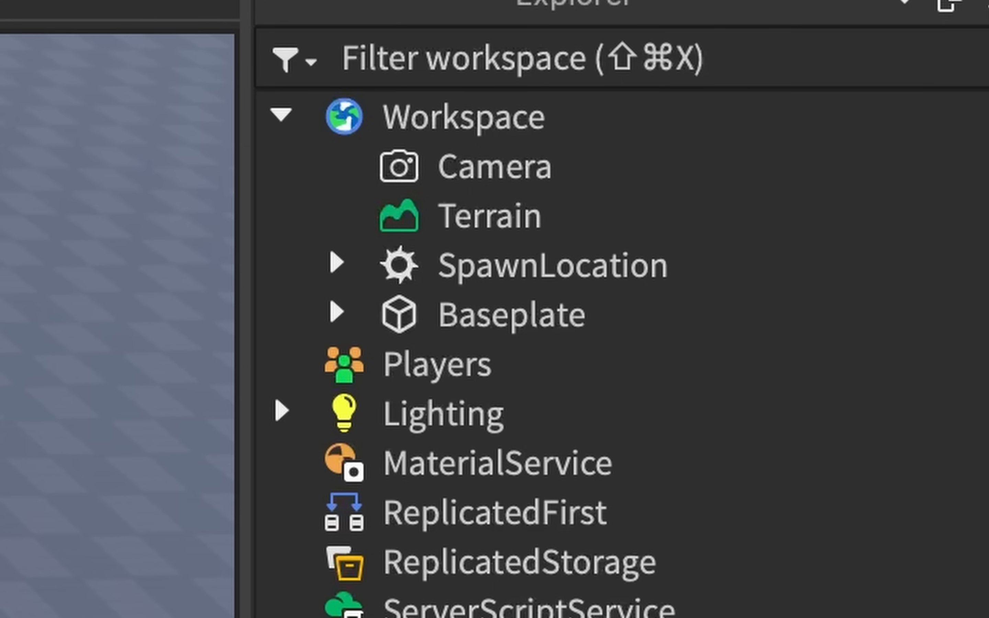
left_click(490, 215)
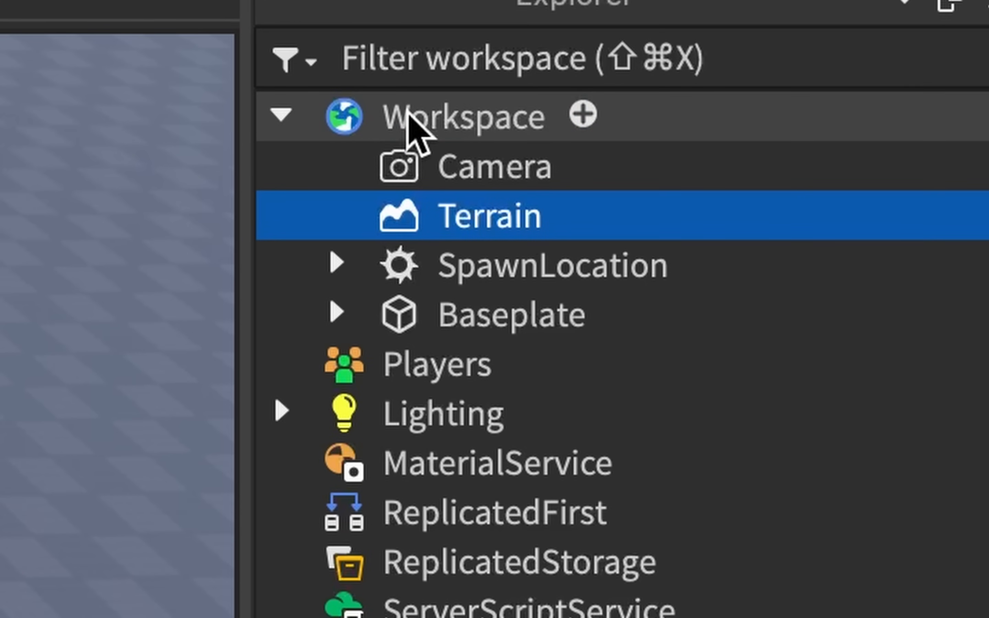